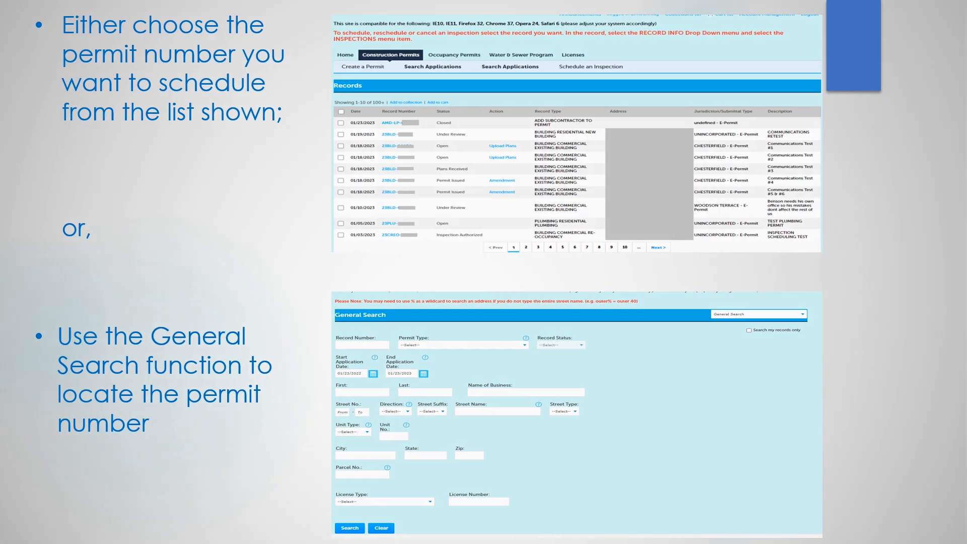
pyautogui.press('Right')
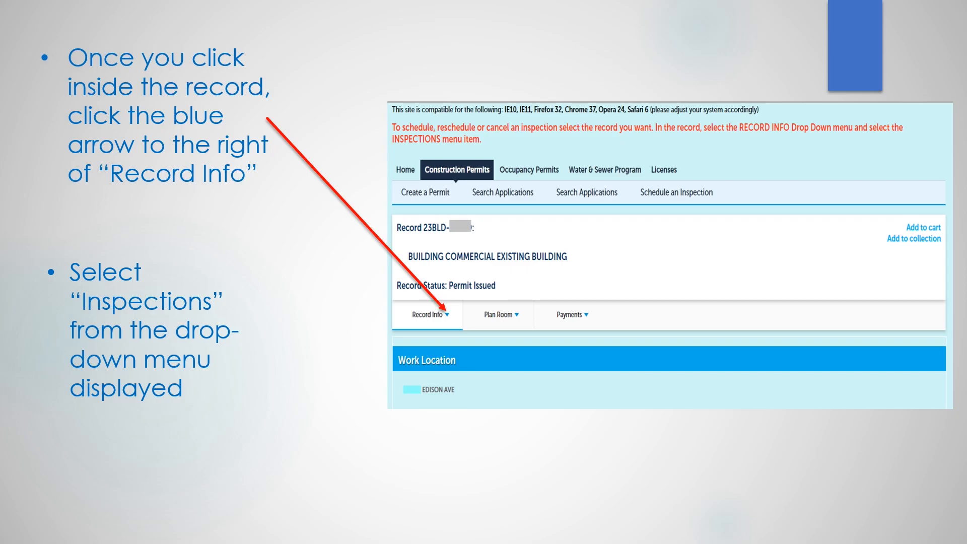
pyautogui.click(447, 314)
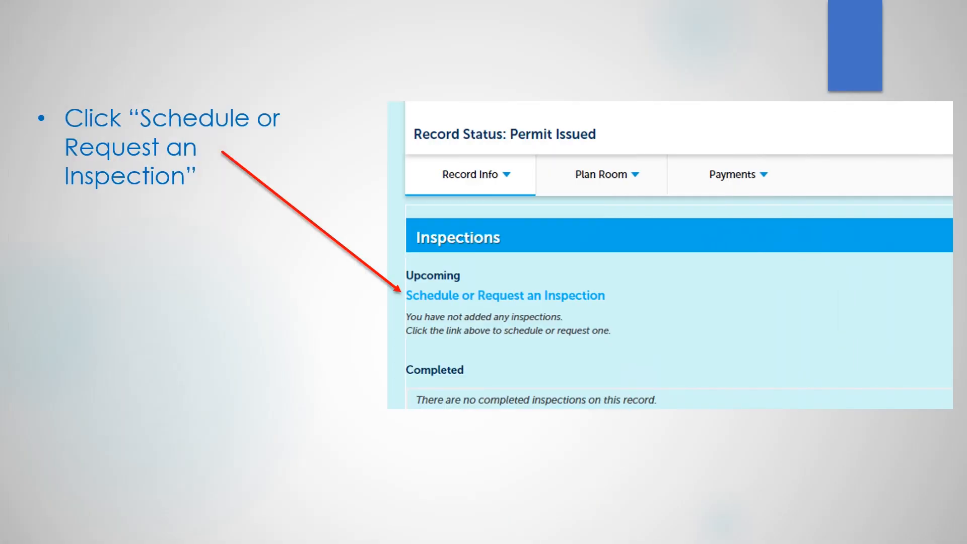